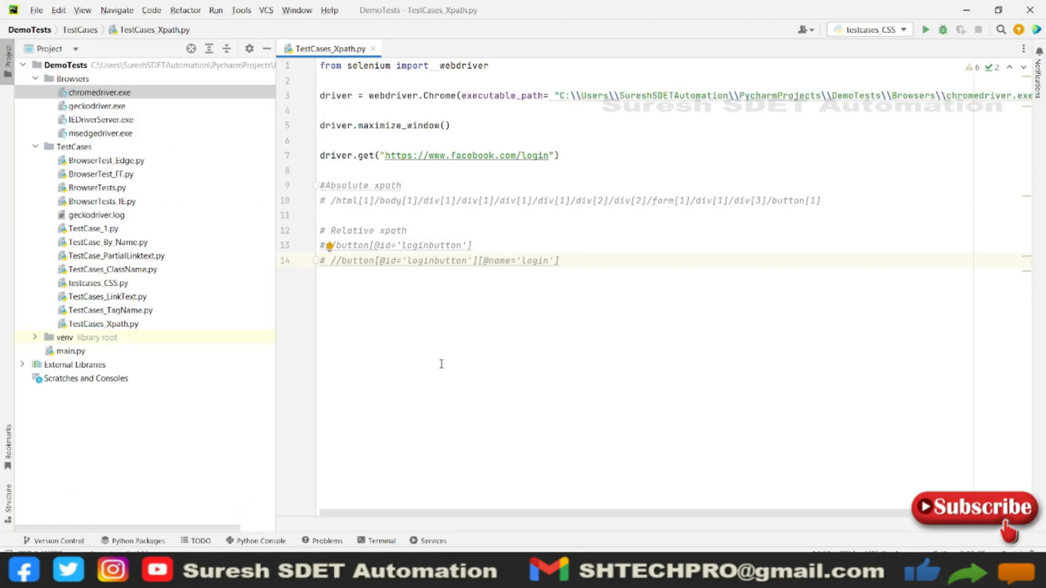
Add a '# Logical operators or and' comment heading on a new line below the relative XPath examples.
{"action": "key", "text": "enter"}
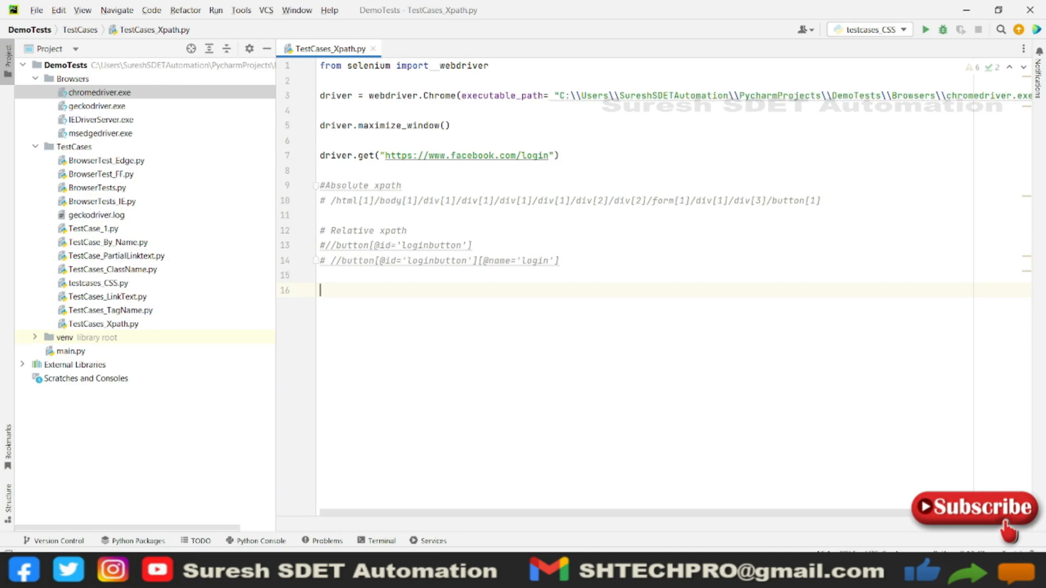
{"action": "type", "text": "#"}
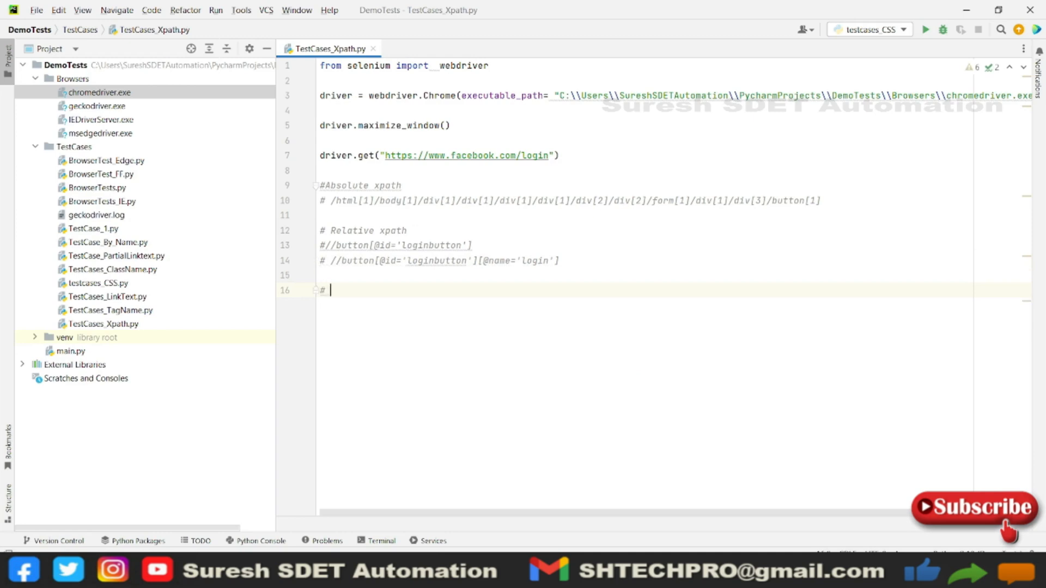
{"action": "type", "text": "Logical"}
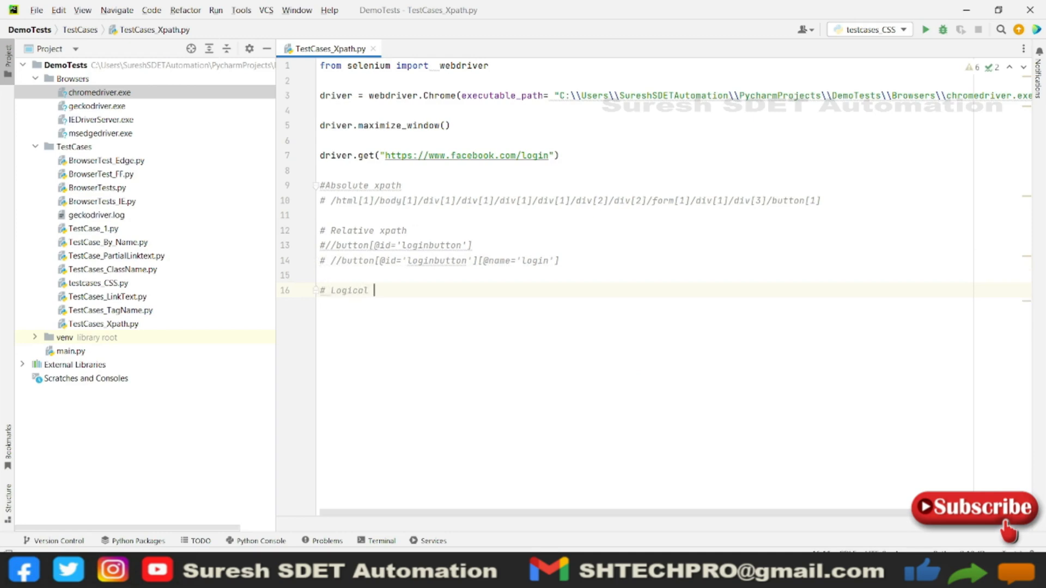
{"action": "type", "text": "opertor"}
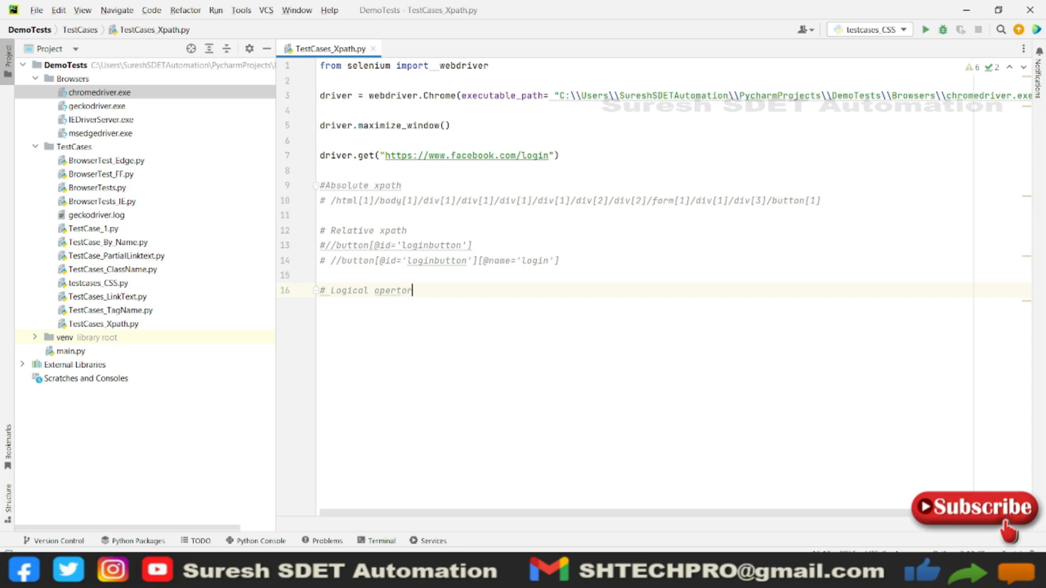
{"action": "type", "text": "s or and"}
{"action": "type", "text": "# //button[@id='loginbutton' and @name='login']"}
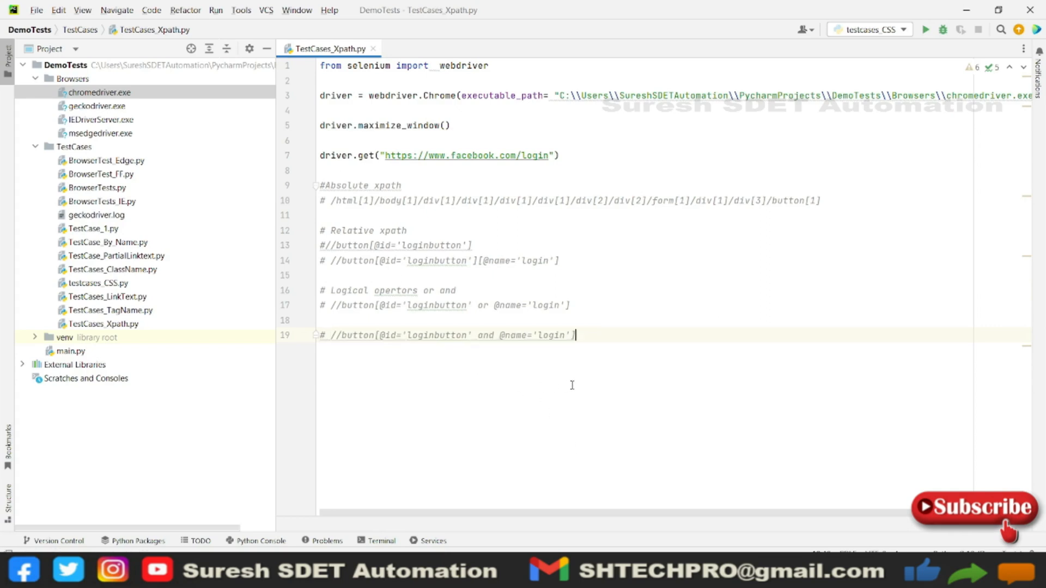
Finish the and-based XPath example line and leave a fresh blank line below it.
{"action": "key", "text": "enter"}
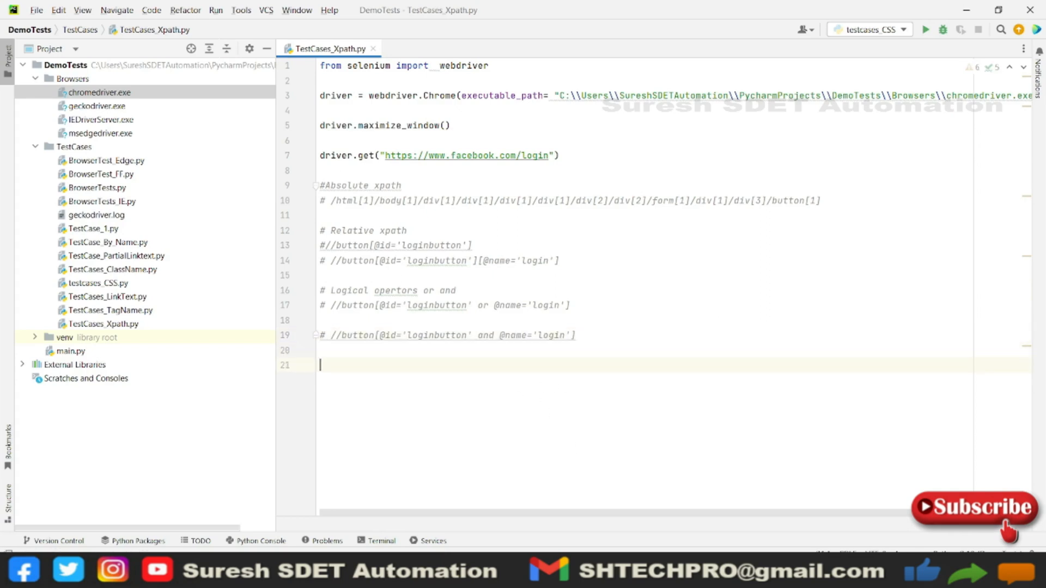